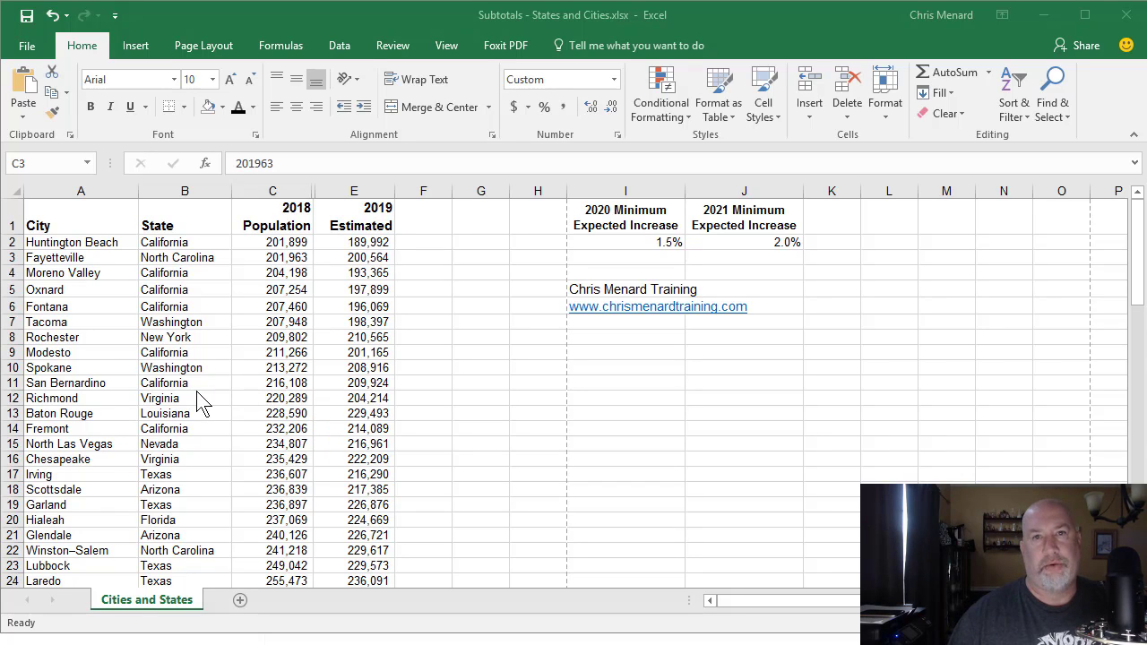
mouse_move(329, 351)
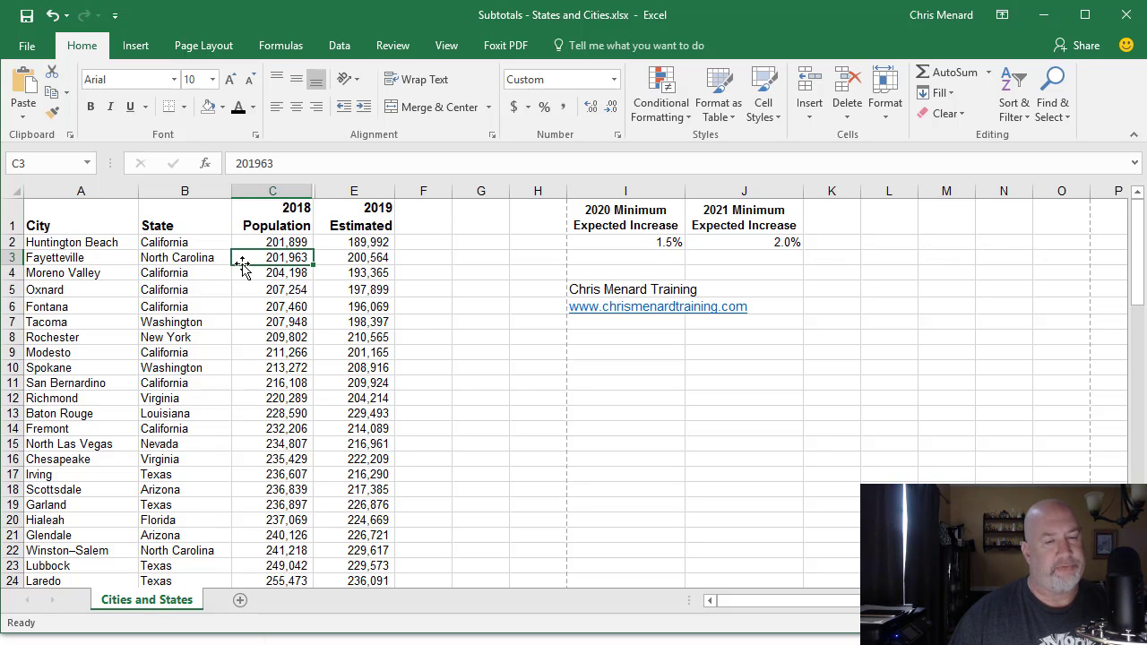
- Inspect the State entries and select the table's data region to find the gap between the population columns
left_click(184, 242)
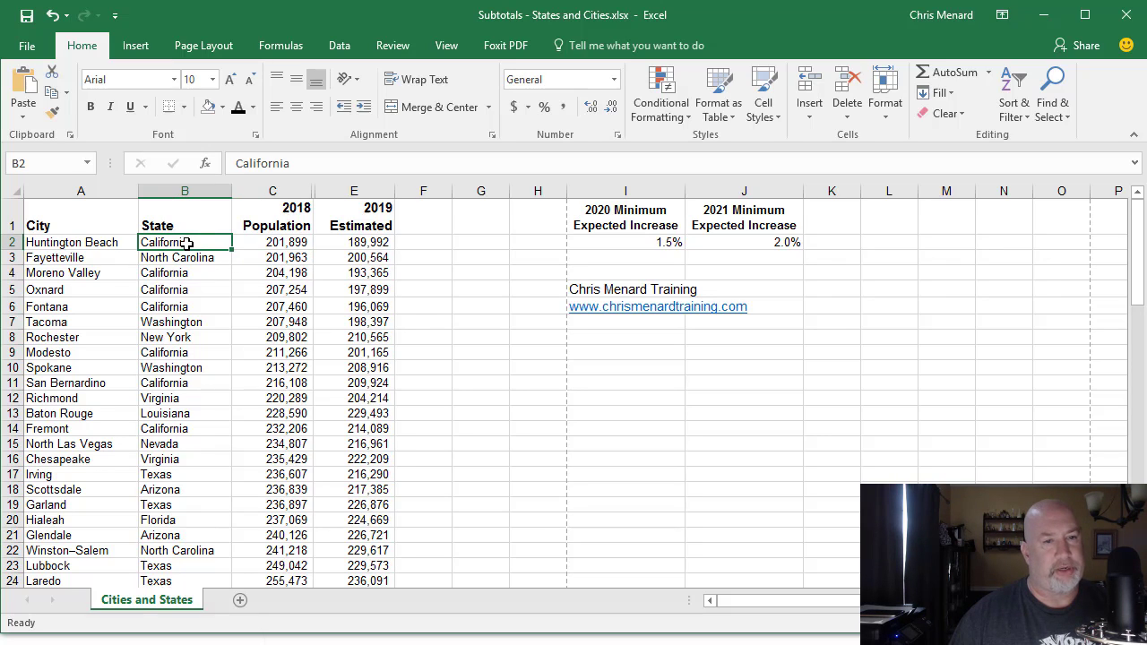
left_click(184, 272)
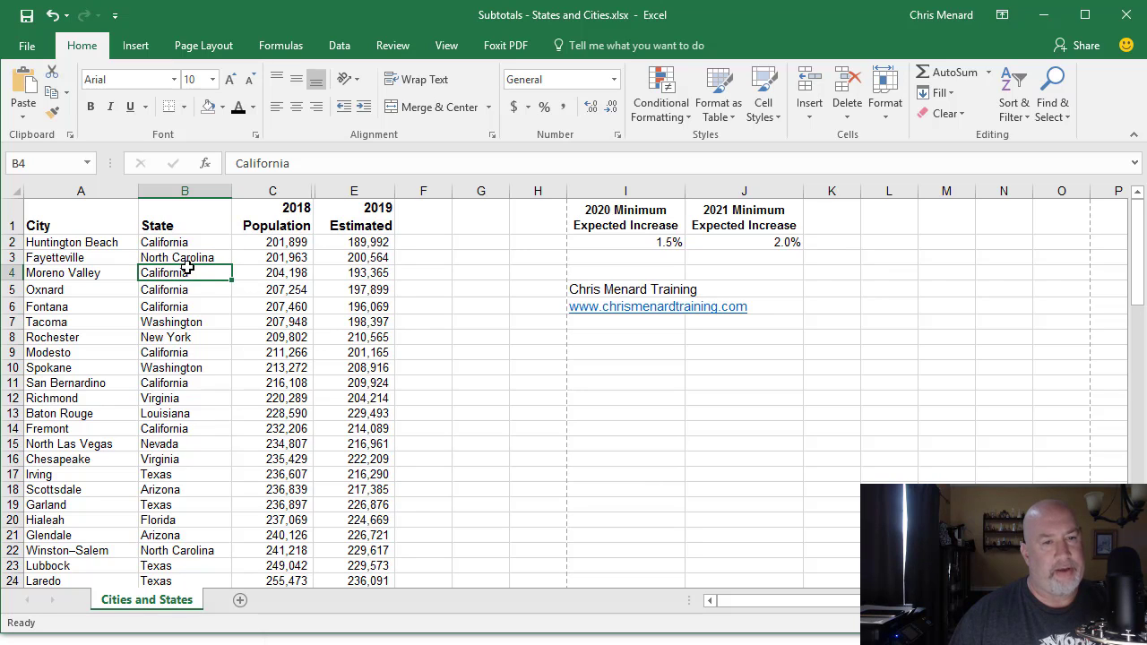
mouse_move(251, 248)
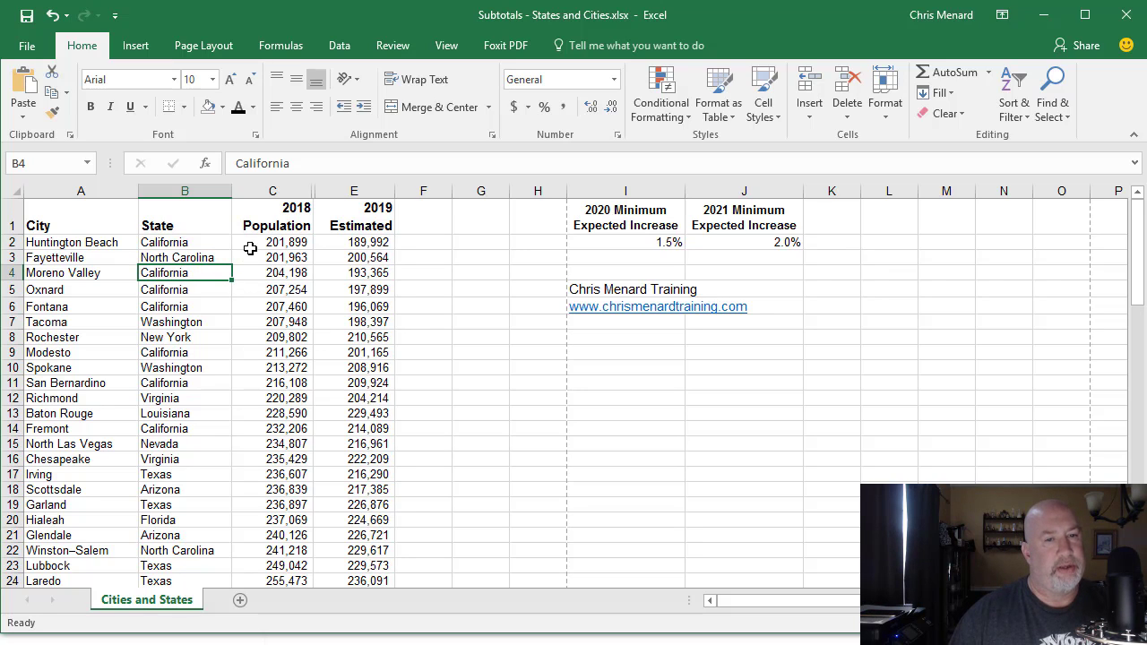
right_click(272, 242)
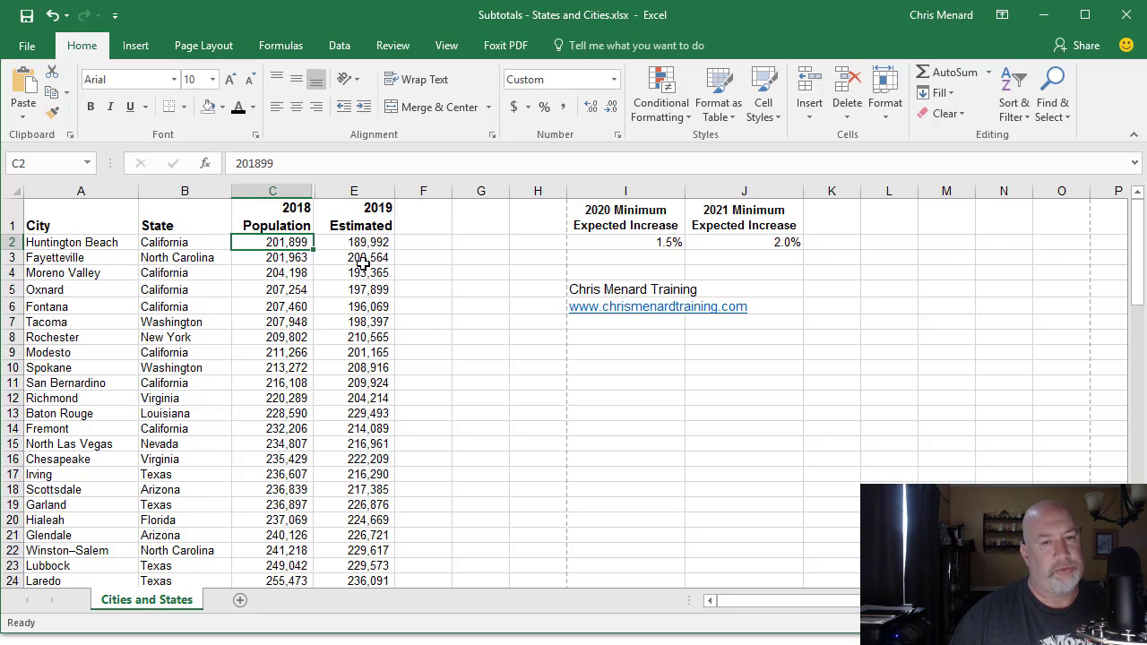
left_click(184, 258)
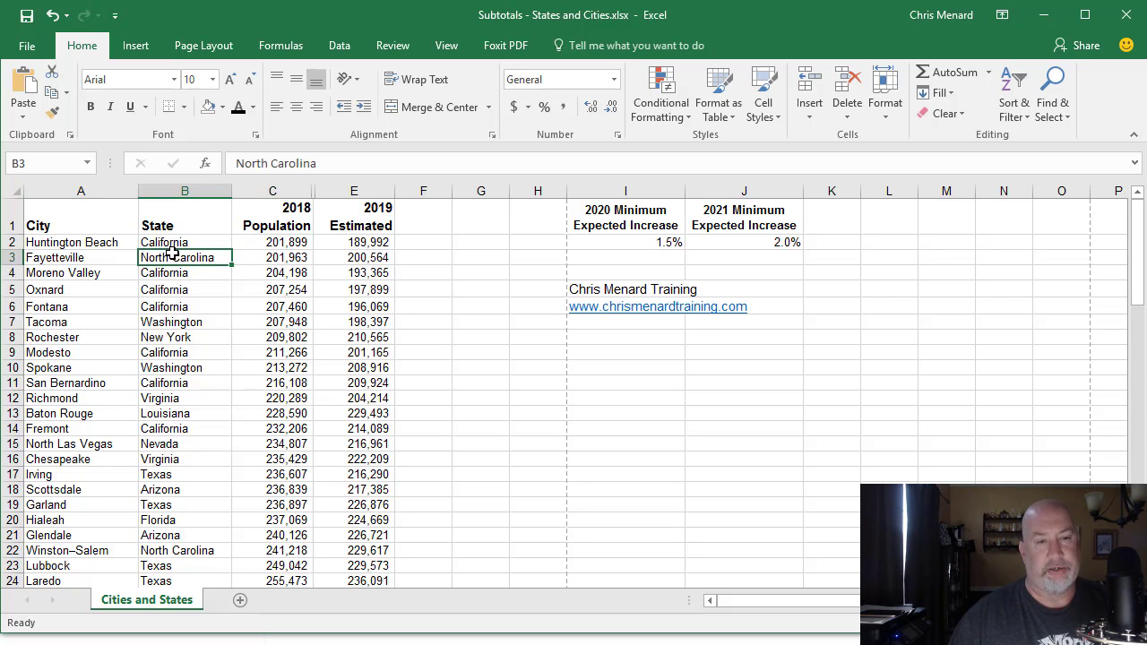
key("ctrl+a")
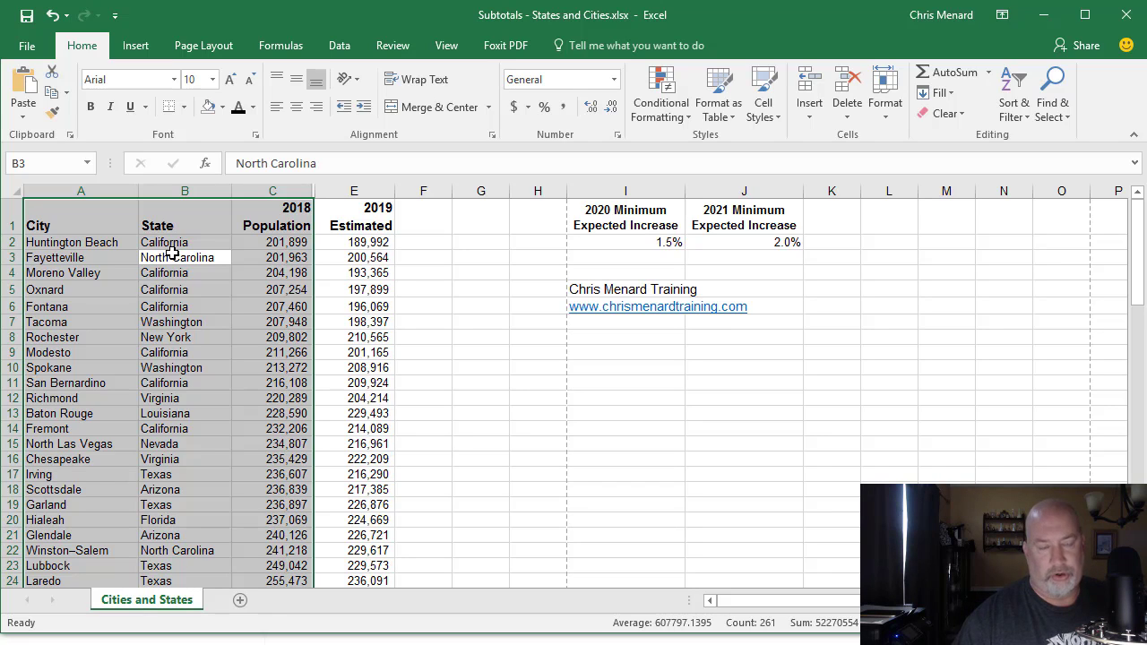
key("ctrl+.")
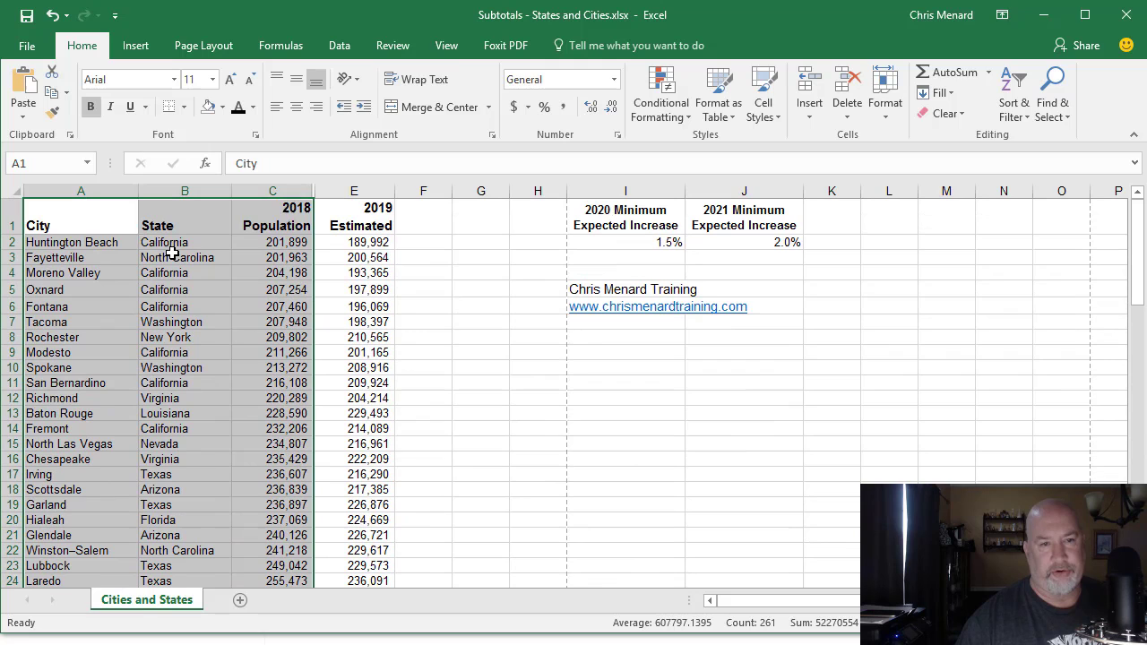
left_click(273, 217)
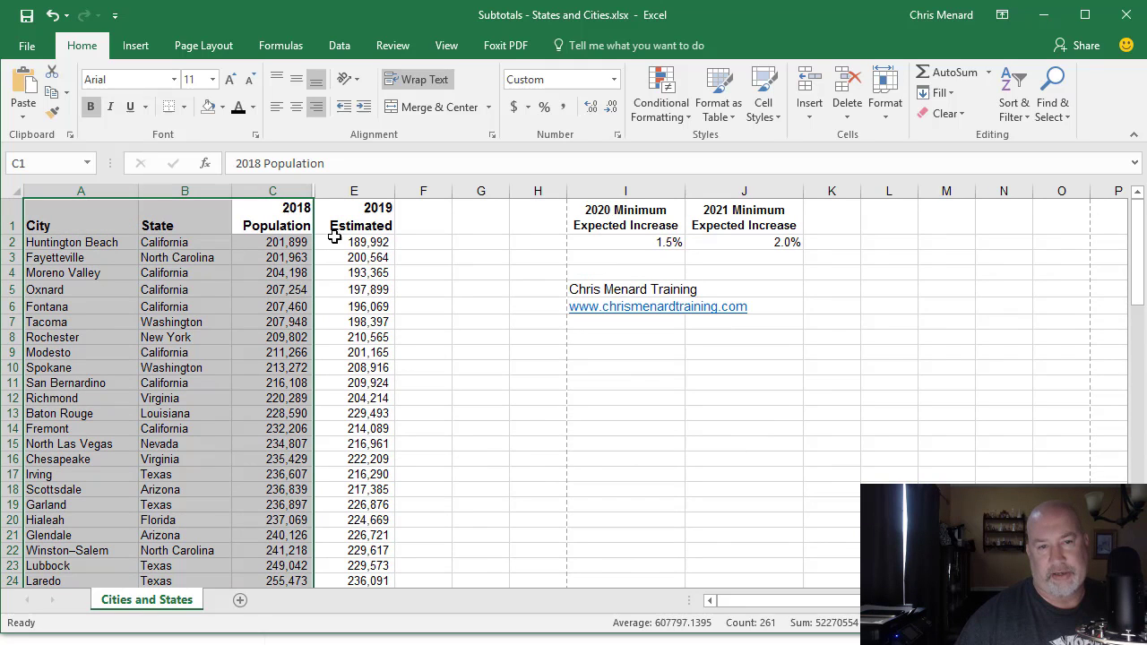
left_click(272, 242)
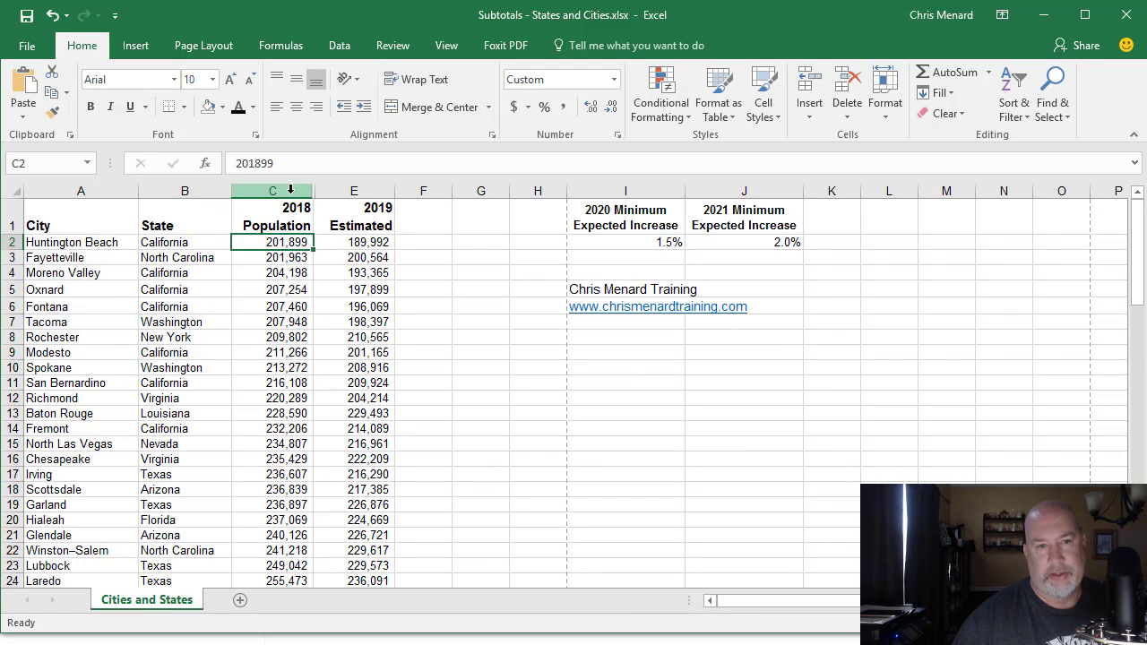
- Unhide and delete the empty column D, then fill the Fayetteville, North Carolina row yellow
right_click(355, 190)
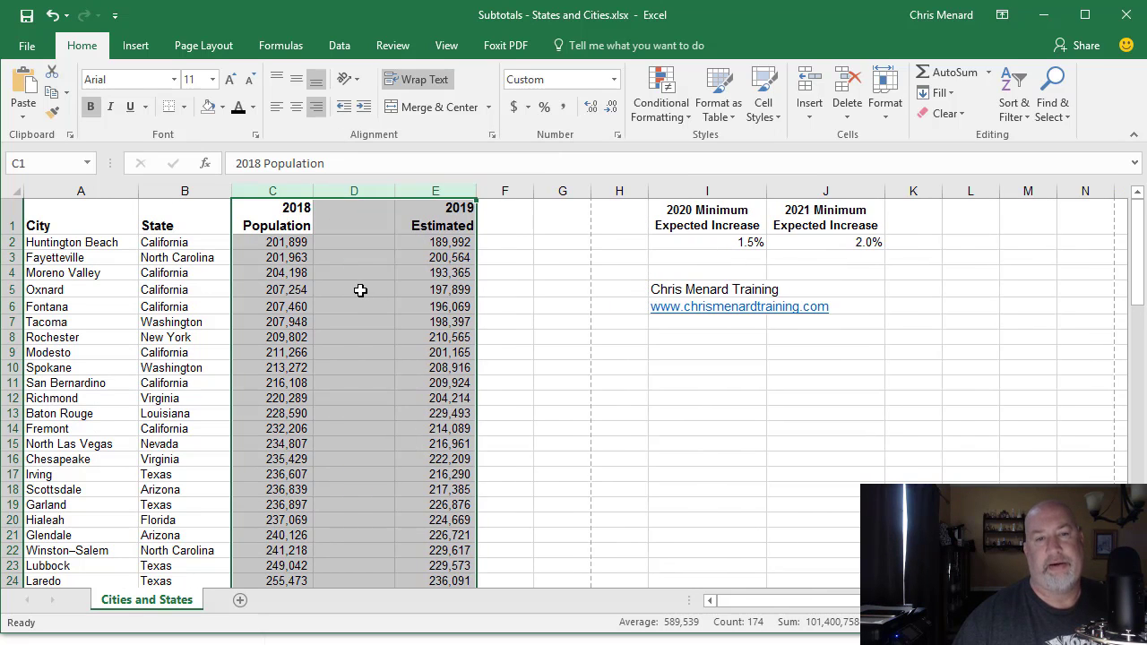
right_click(353, 190)
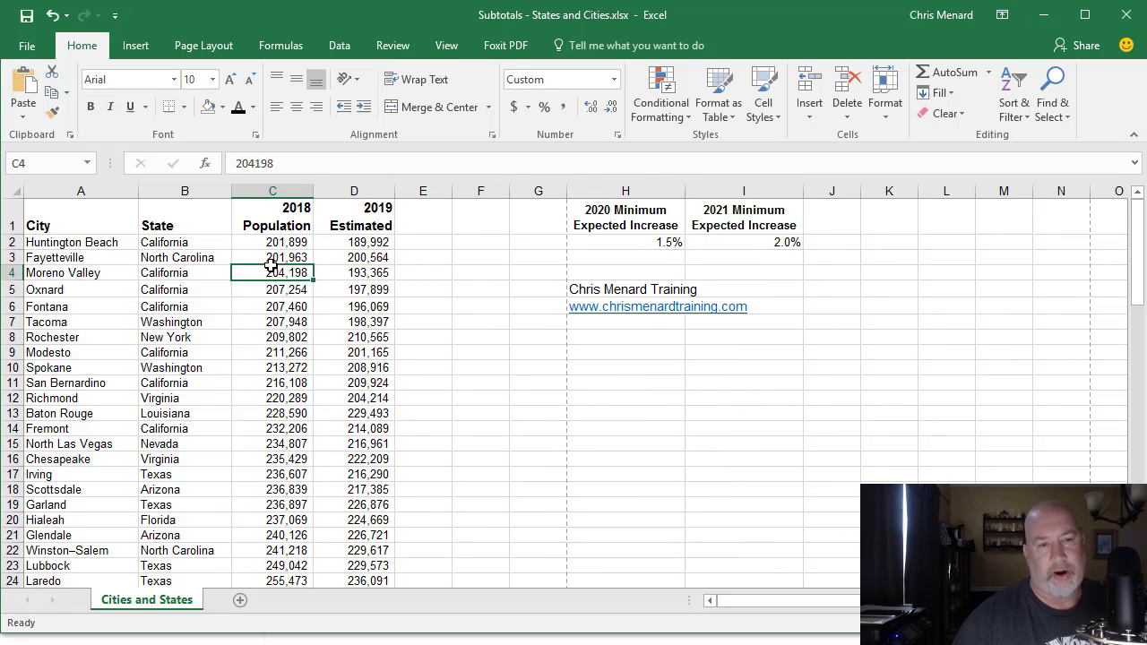
left_click(272, 258)
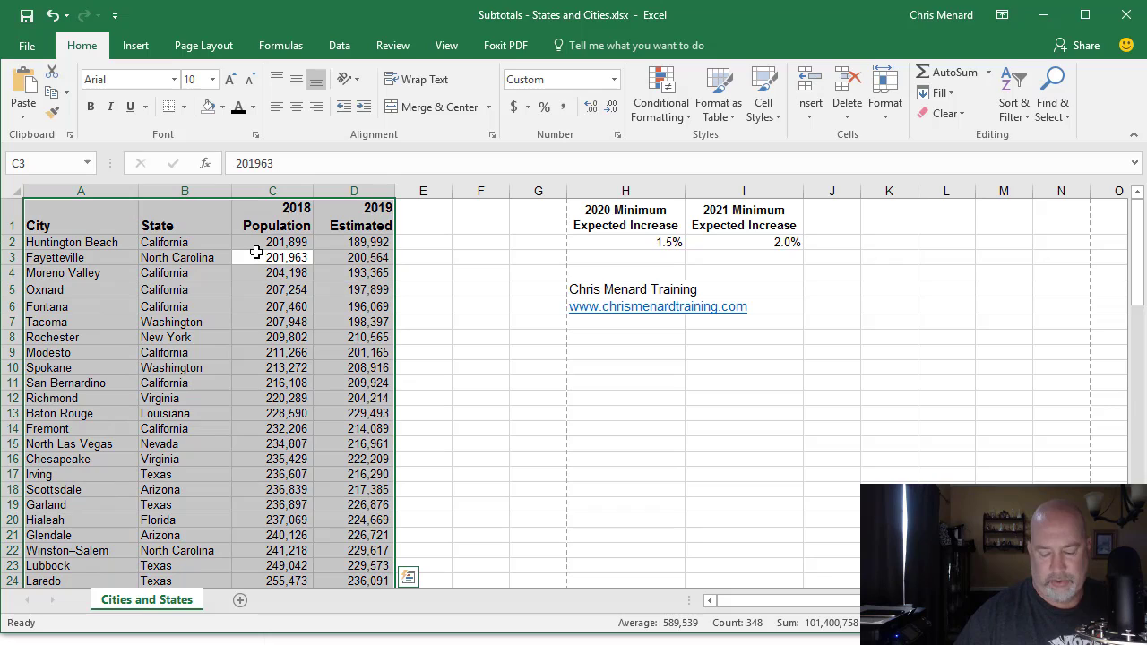
left_click(355, 215)
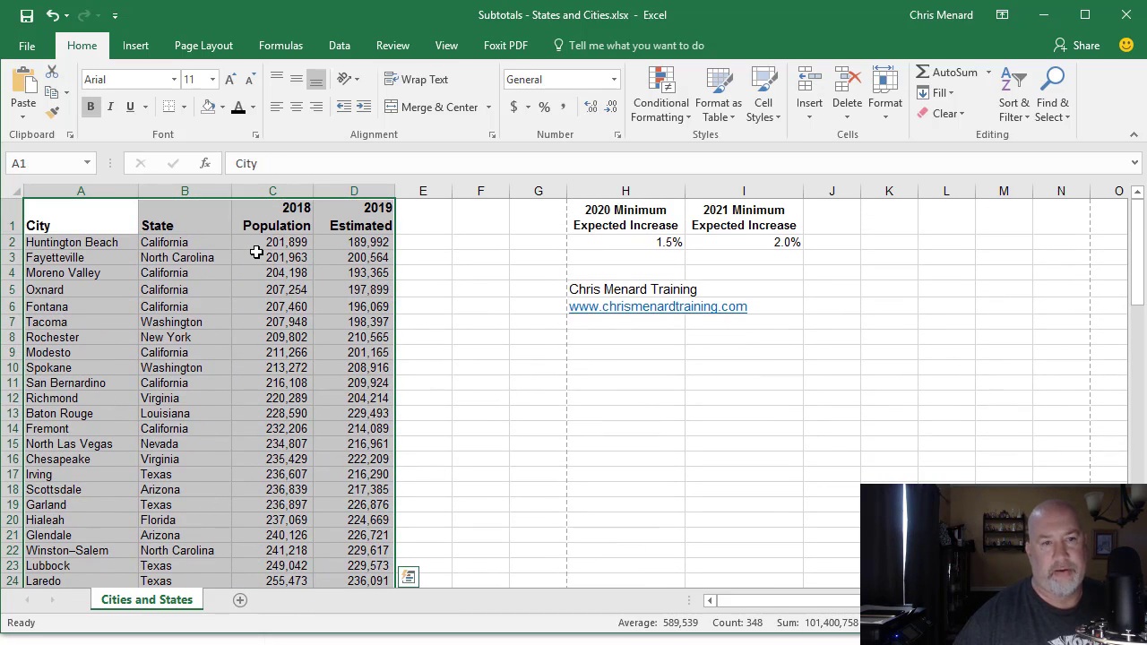
left_click(272, 258)
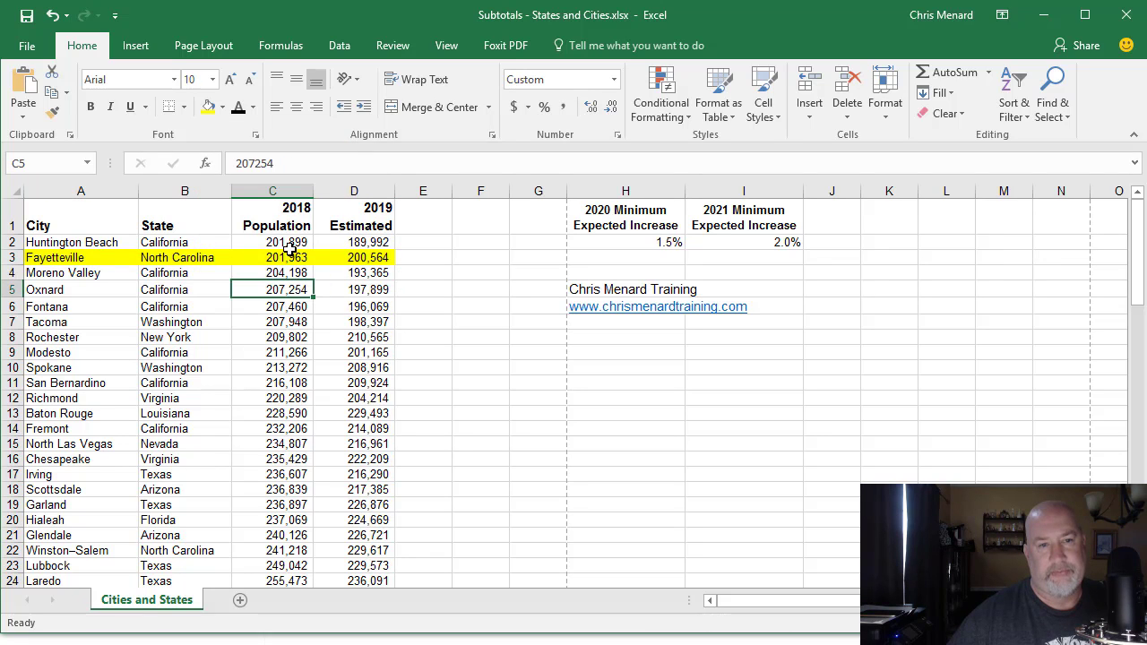
- Sort the table by 2018 population, smallest to largest
right_click(273, 242)
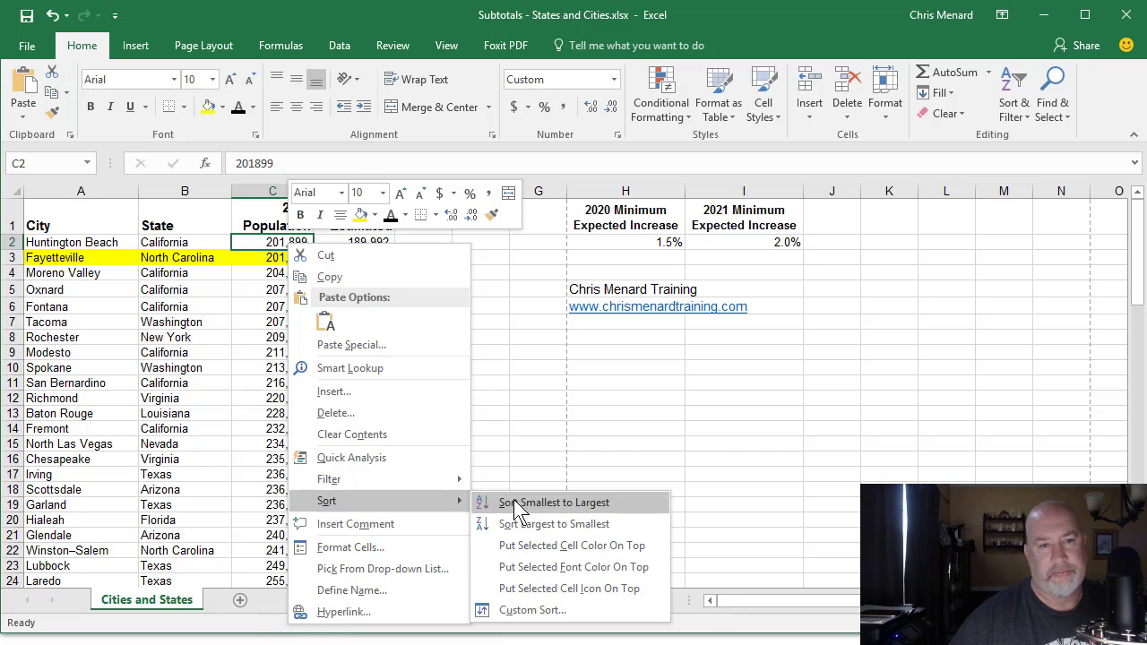
left_click(555, 501)
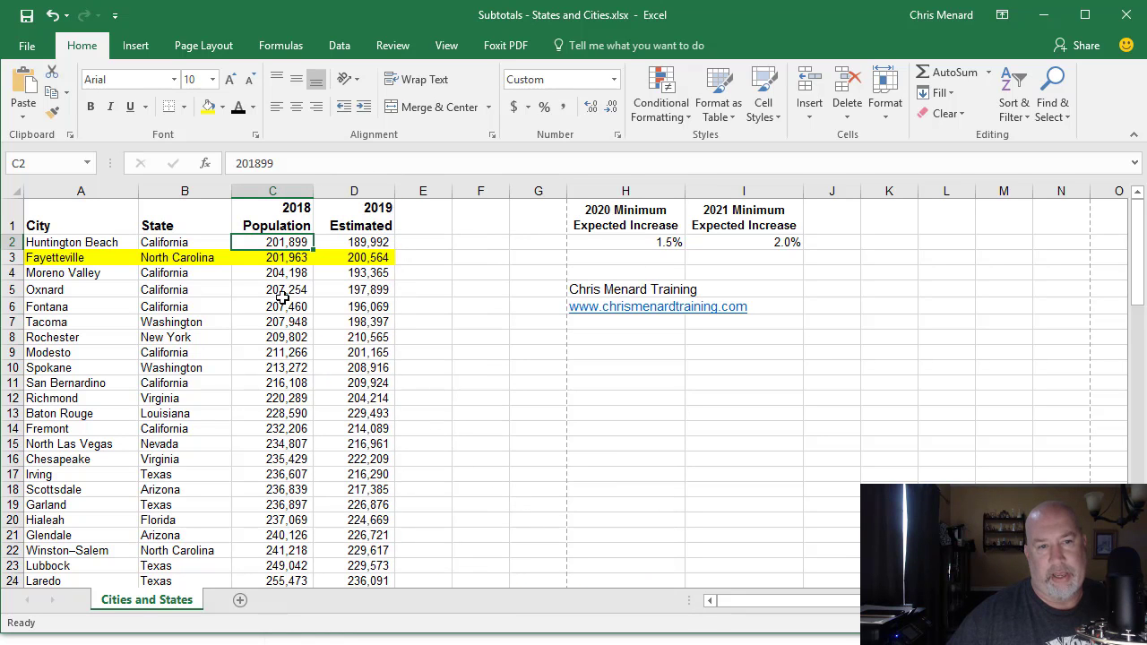
right_click(184, 258)
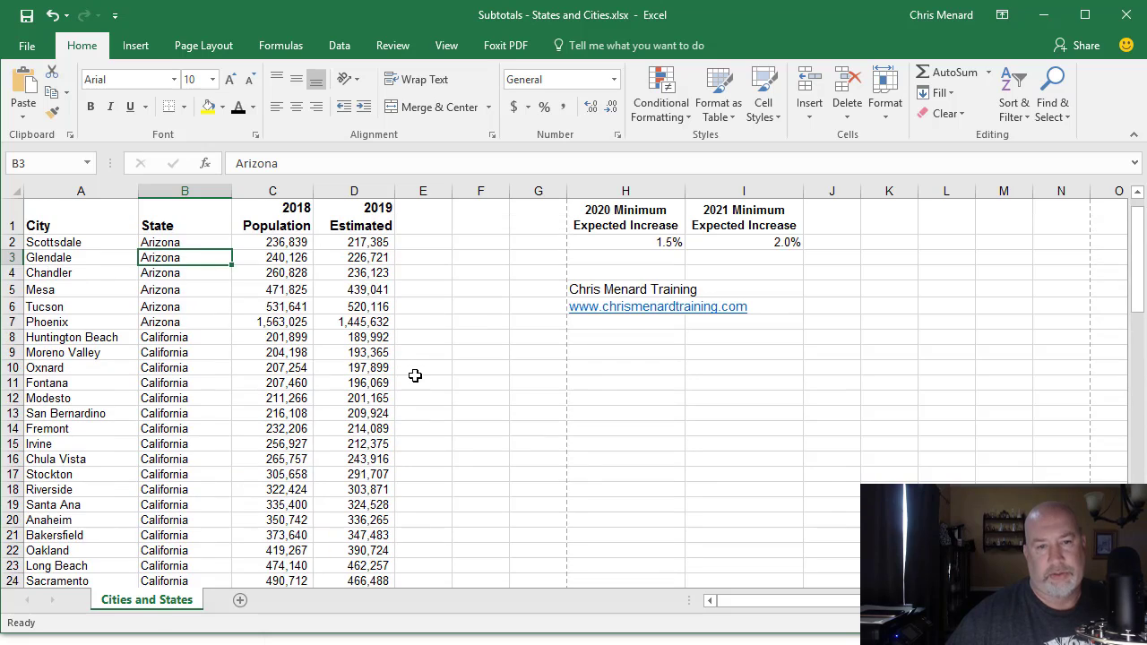
- Check Glendale's 2018 population and 2019 estimate after sorting by state
left_click(273, 258)
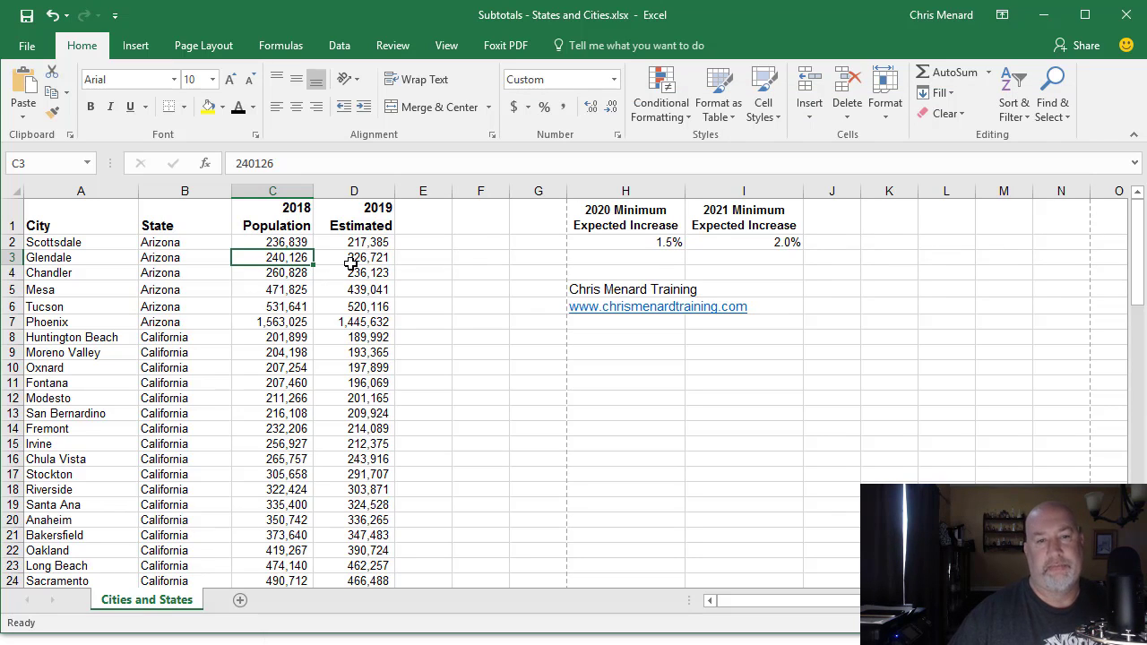
left_click(355, 258)
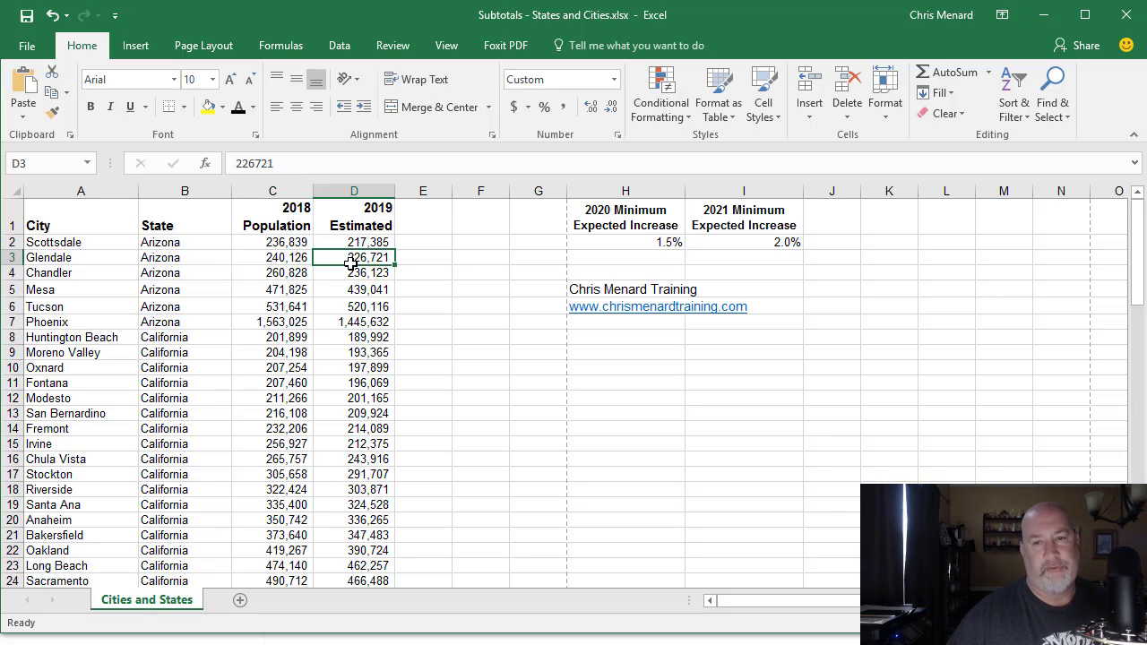